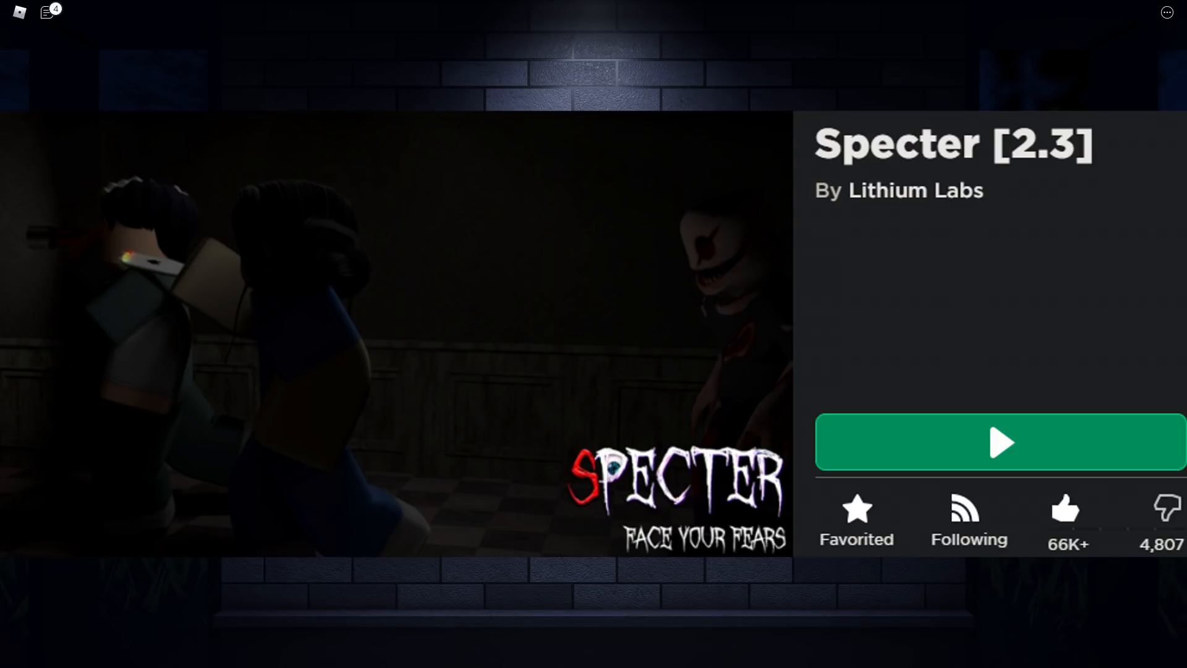
Step: Launch Specter 2.3 from its Roblox page and go from the main menu to the servers screen
{"action": "left_click", "coordinate": [999, 442]}
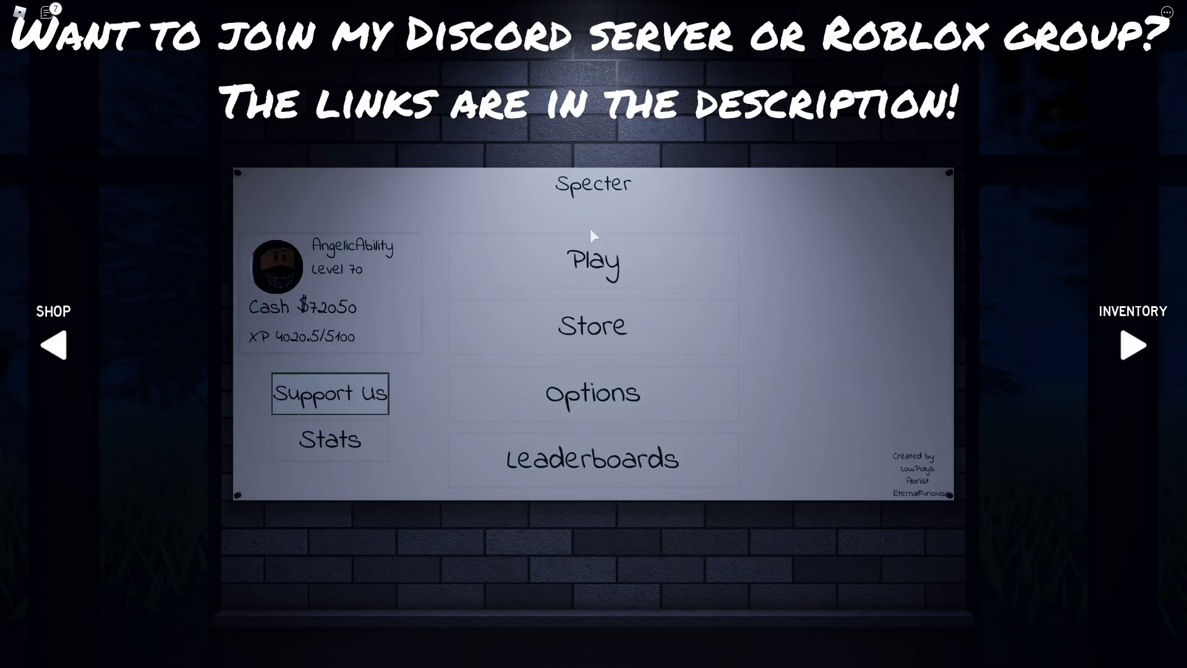
{"action": "left_click", "coordinate": [593, 260]}
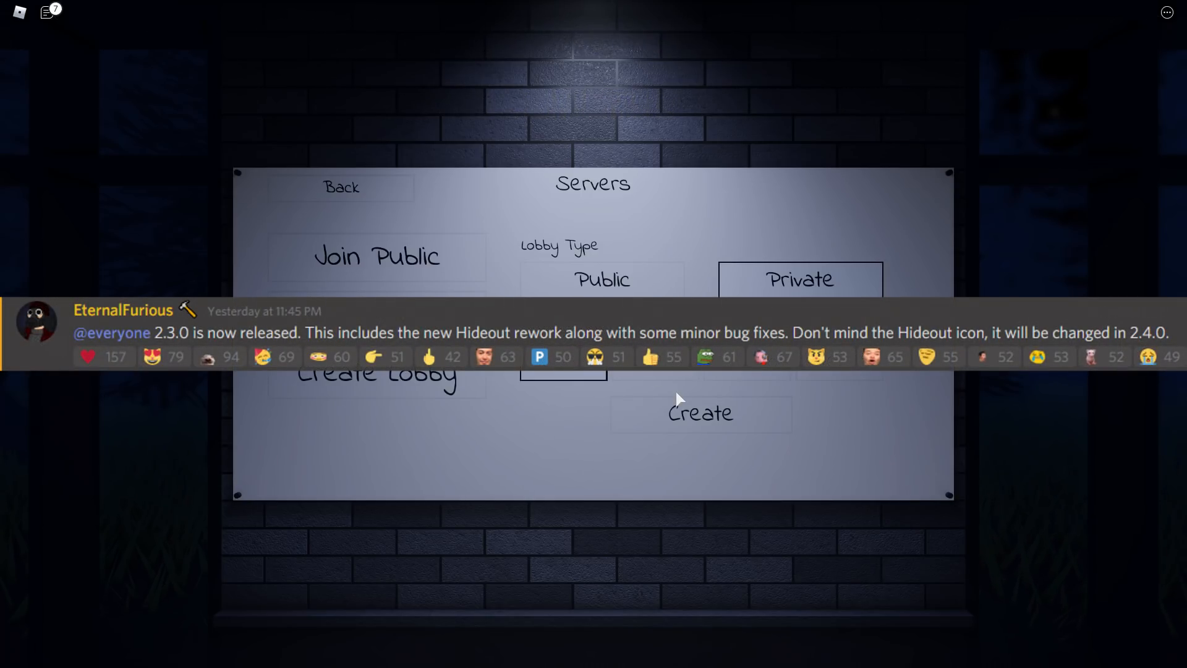
{"action": "left_click", "coordinate": [699, 411]}
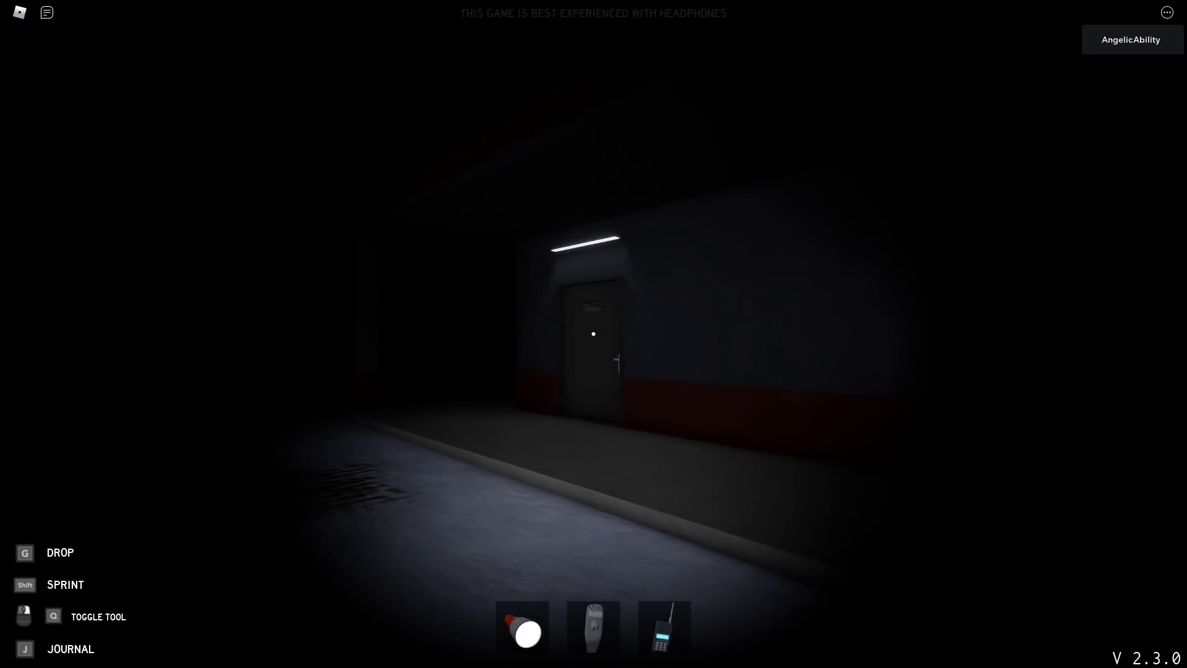
{"action": "mouse_move", "coordinate": [594, 334]}
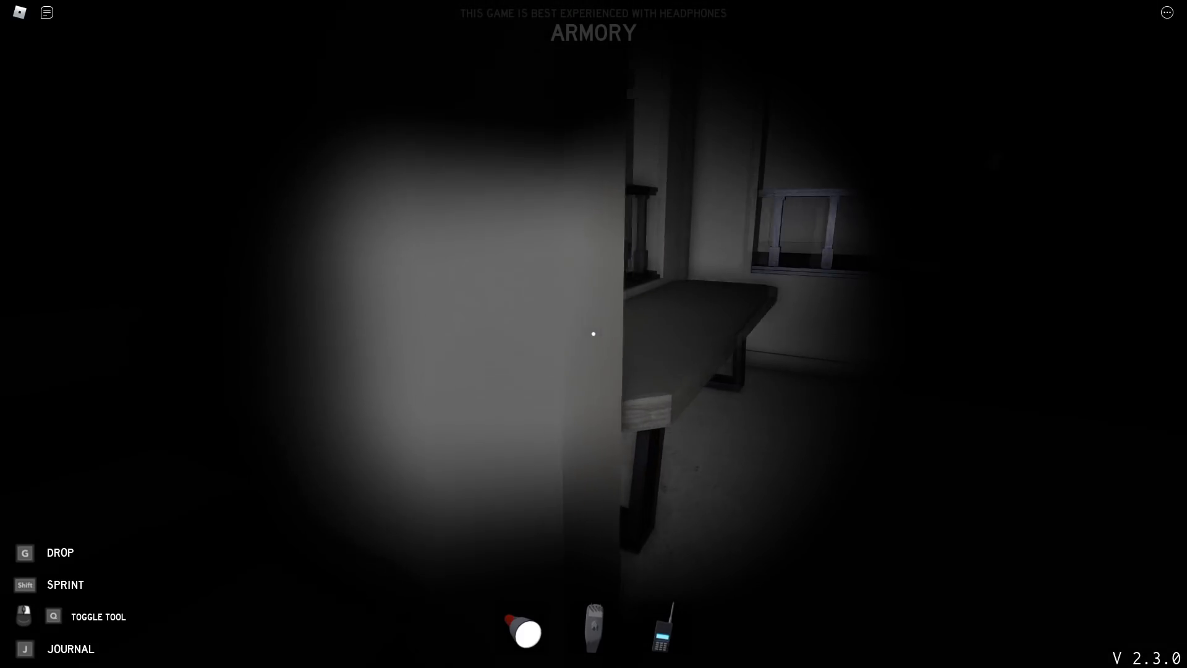
{"action": "mouse_move", "coordinate": [593, 334]}
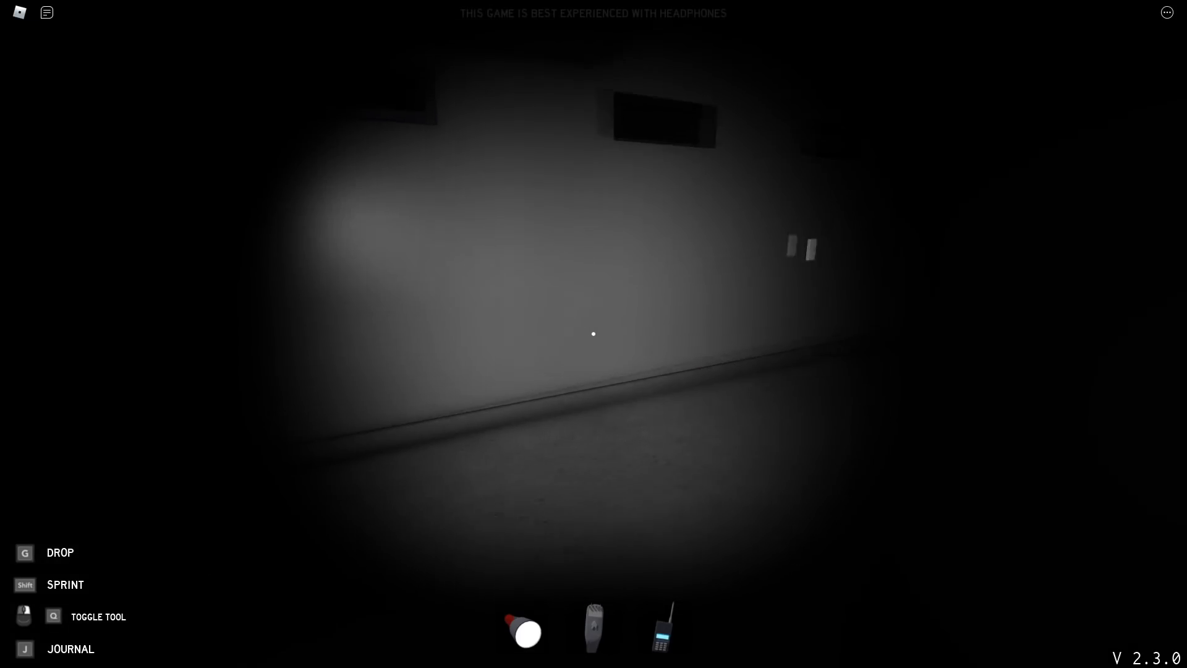
{"action": "mouse_move", "coordinate": [593, 334]}
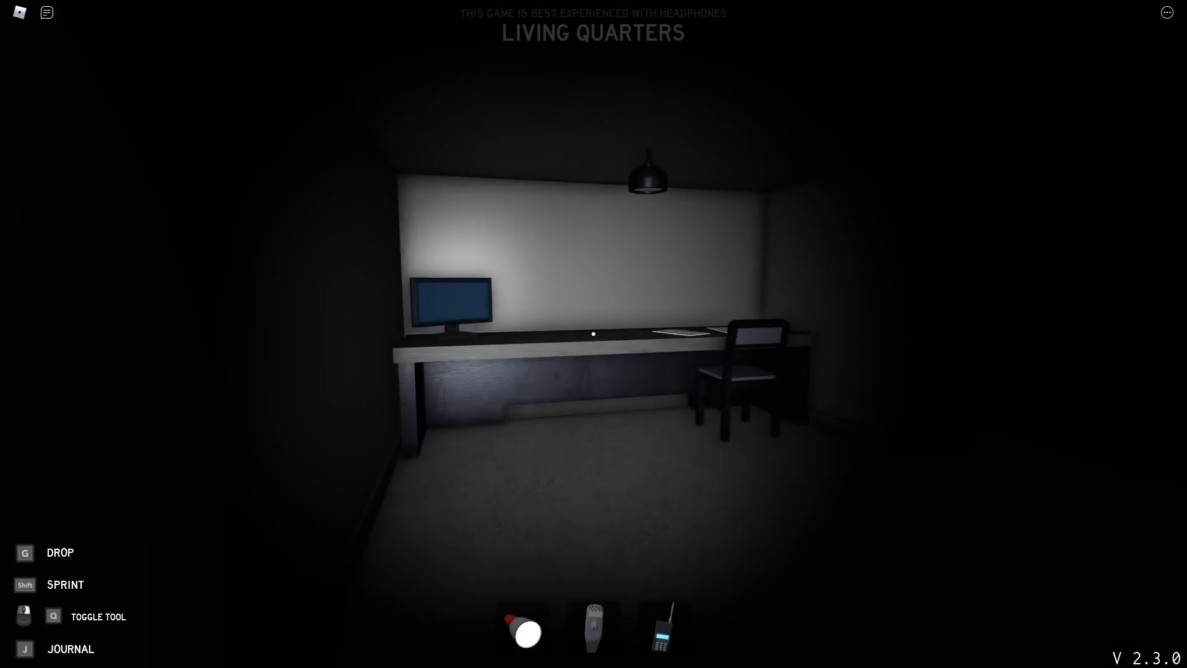
{"action": "mouse_move", "coordinate": [593, 333]}
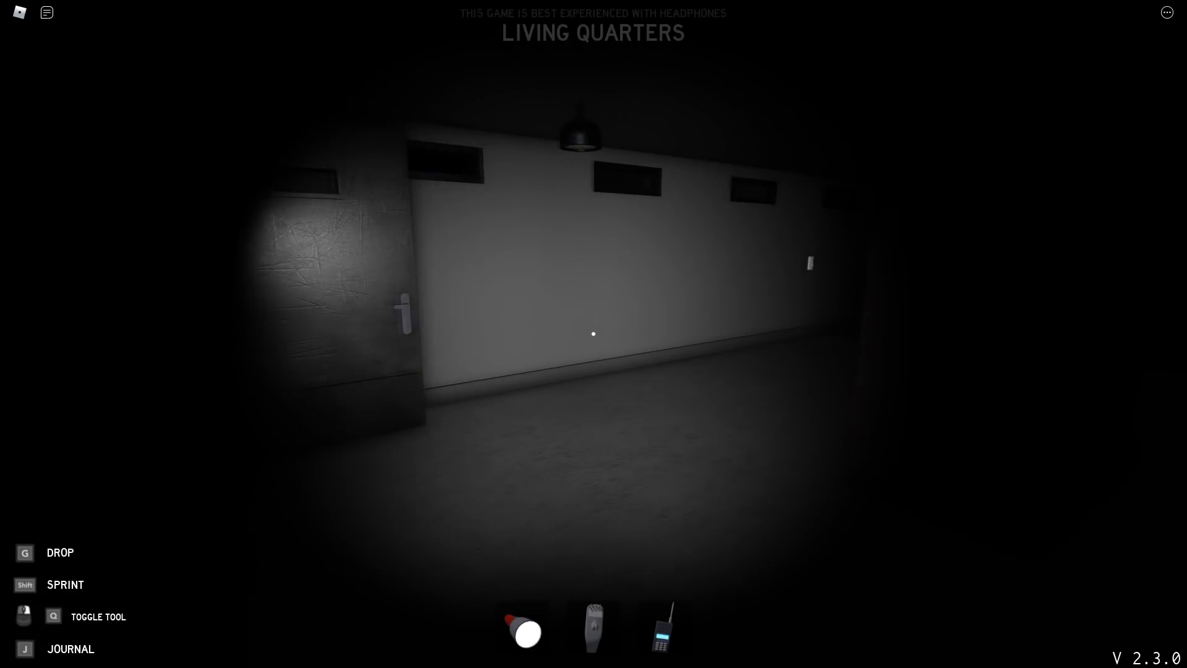
{"action": "mouse_move", "coordinate": [593, 334]}
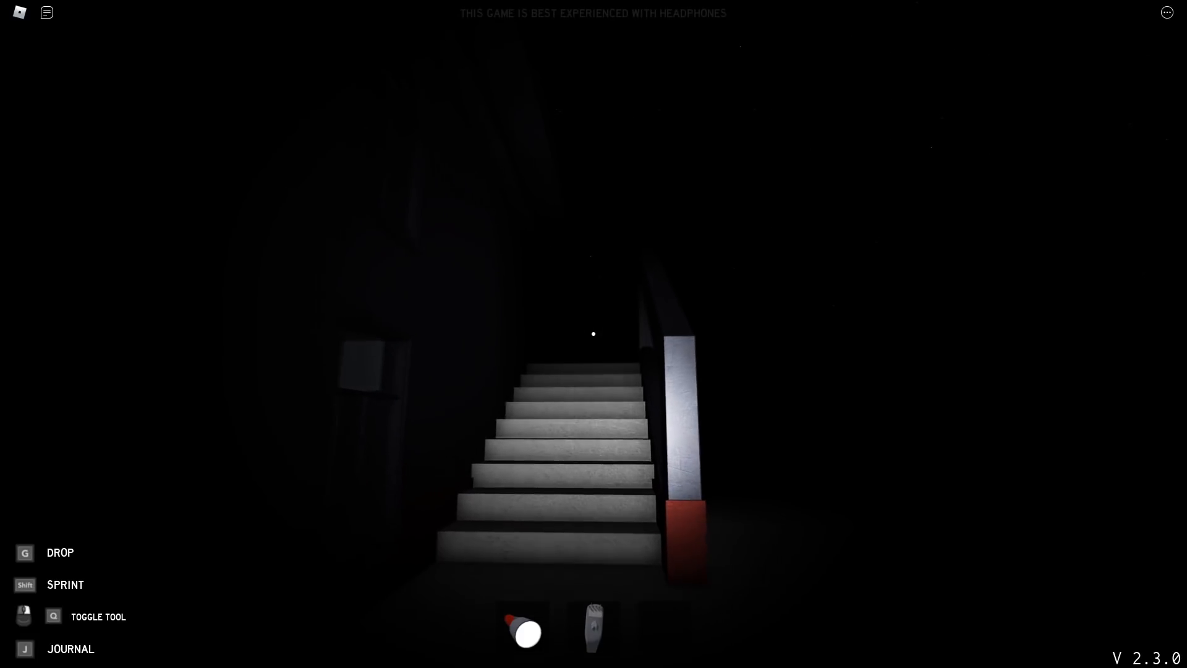
{"action": "mouse_move", "coordinate": [594, 334]}
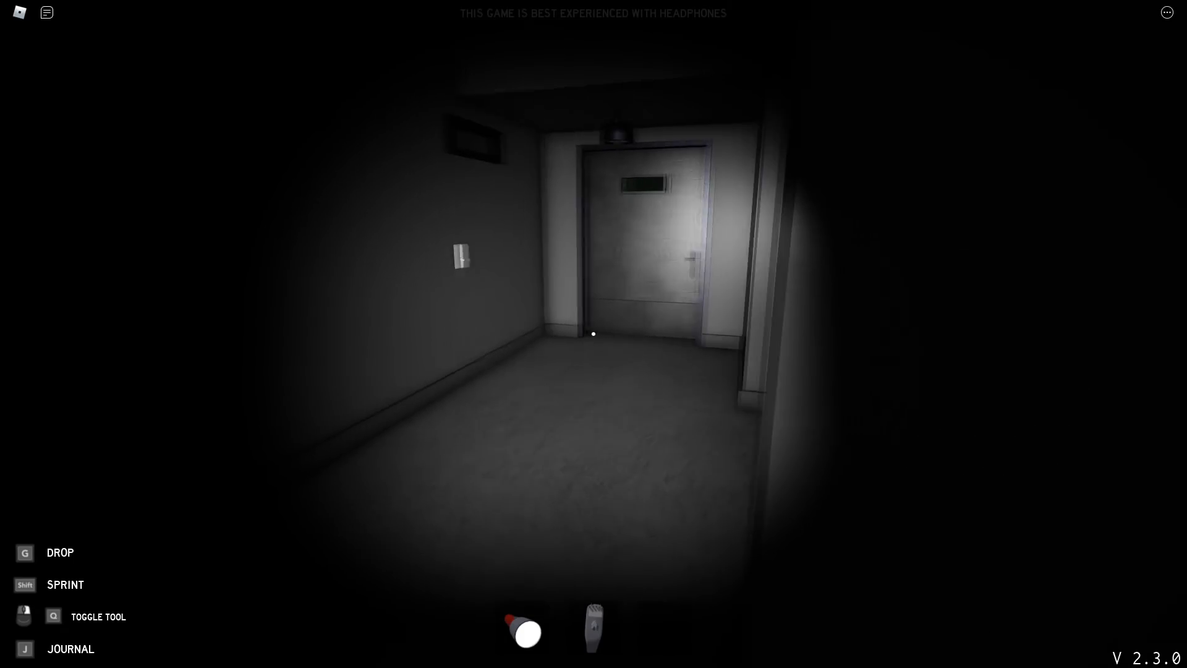
{"action": "mouse_move", "coordinate": [594, 334]}
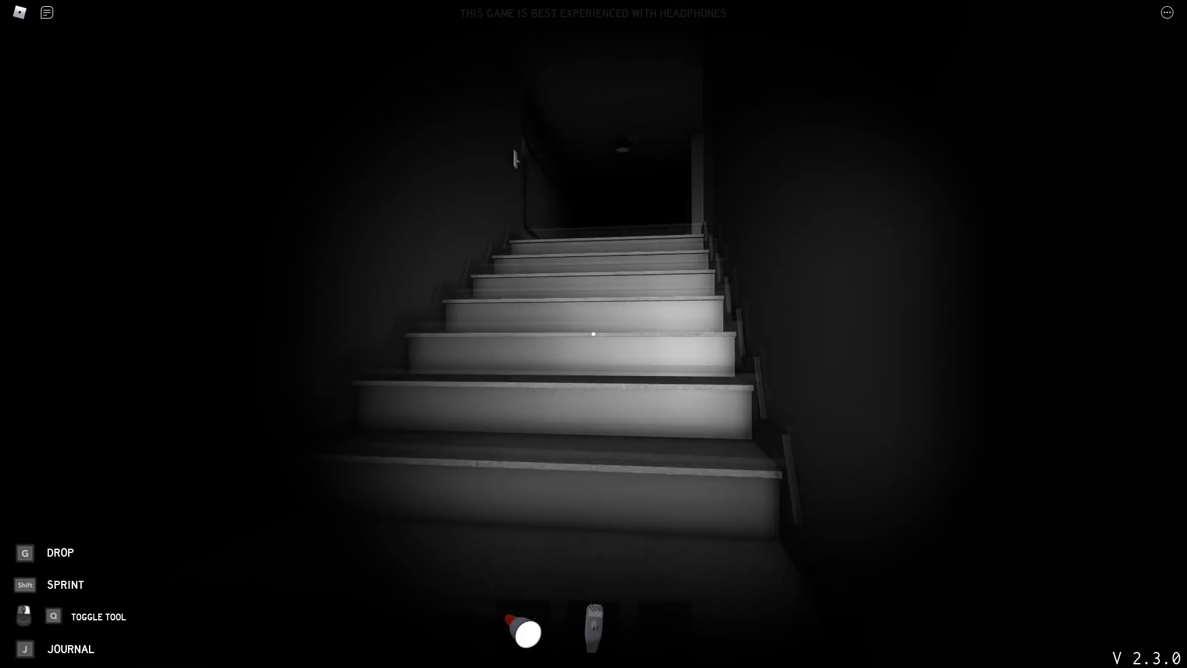
Step: Walk up to the Lounge door and open it to enter the Lounge
{"action": "key", "text": "w"}
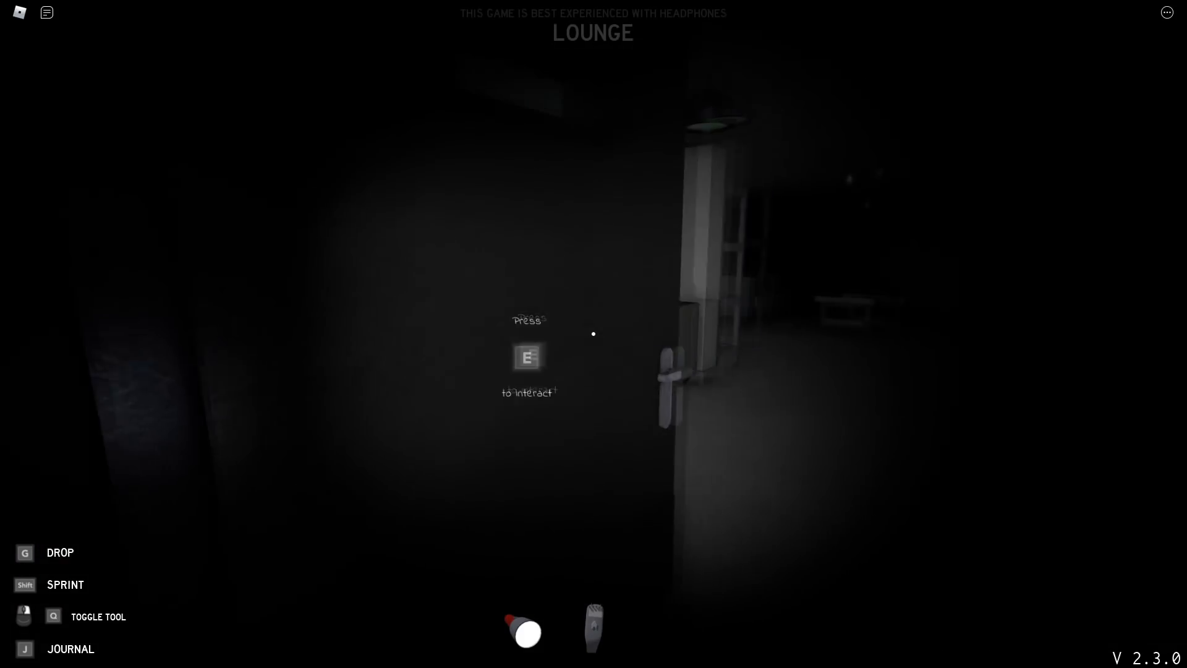
{"action": "key", "text": "e"}
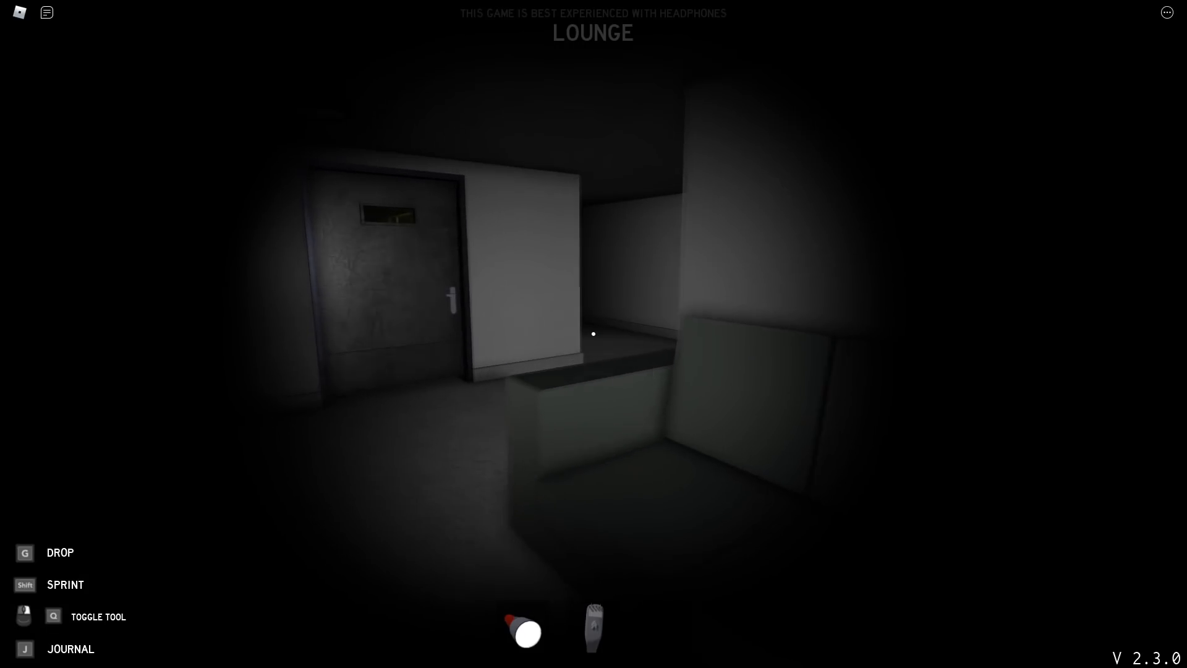
{"action": "mouse_move", "coordinate": [594, 334]}
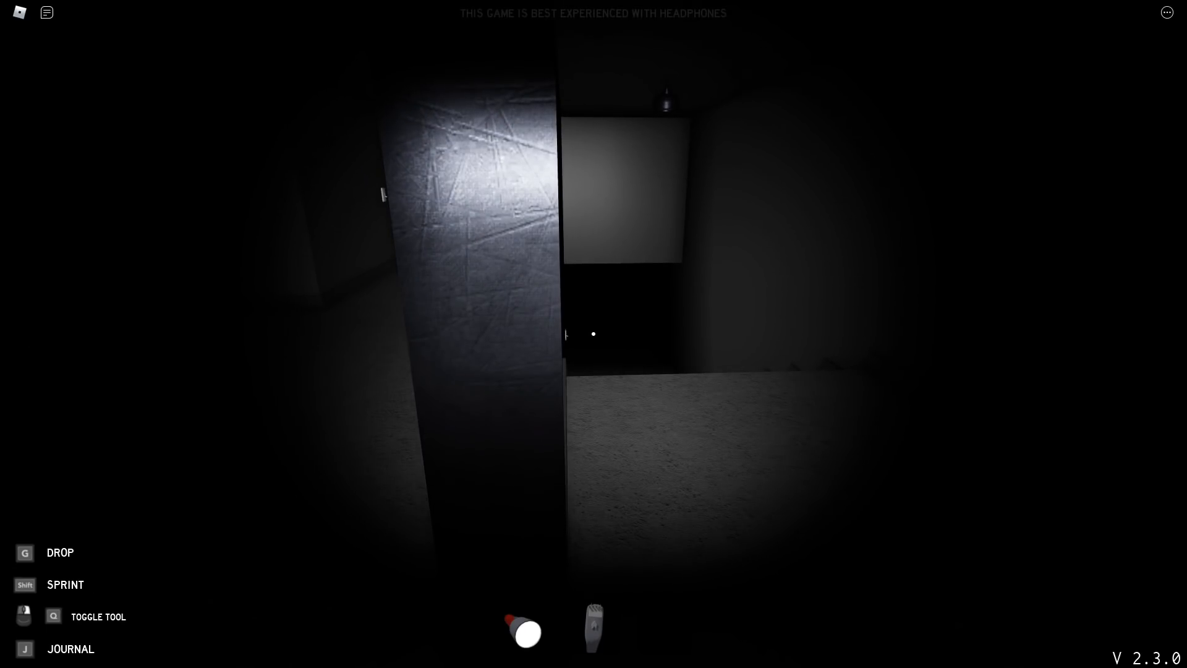
{"action": "mouse_move", "coordinate": [594, 334]}
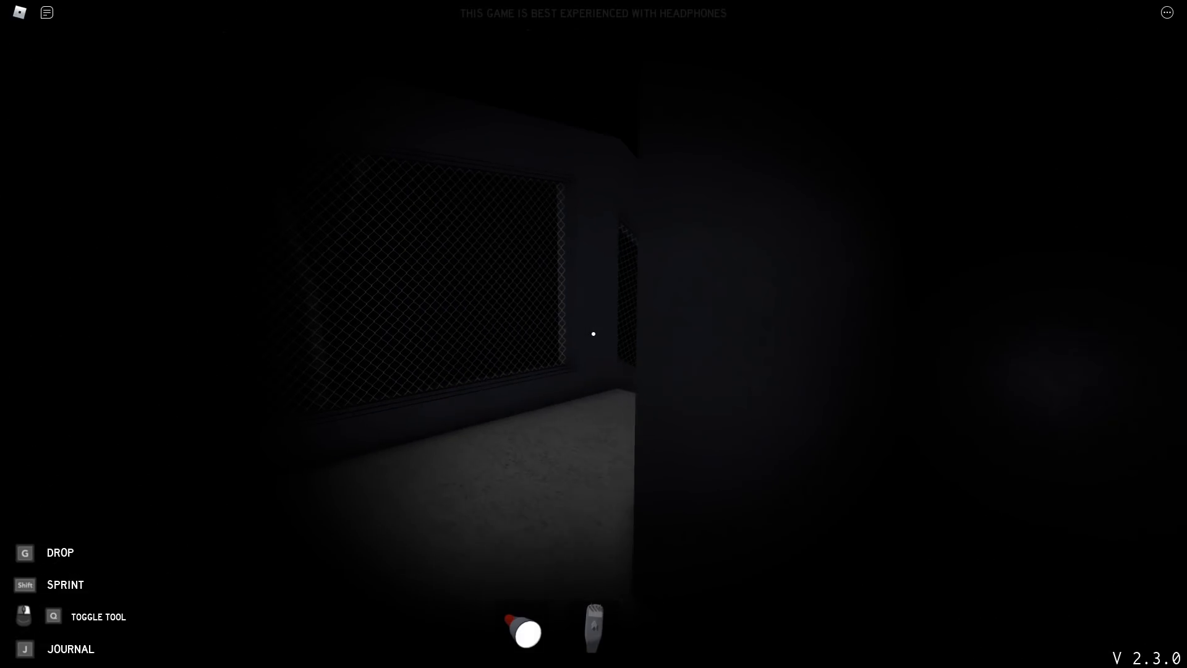
{"action": "mouse_move", "coordinate": [594, 334]}
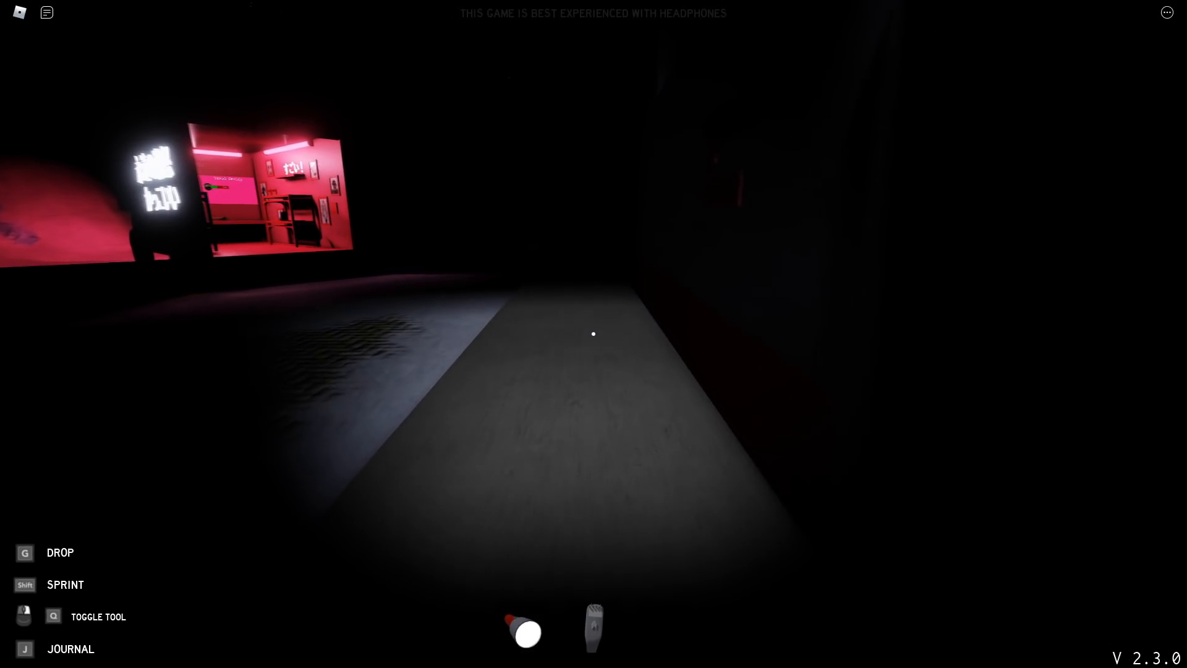
{"action": "mouse_move", "coordinate": [593, 334]}
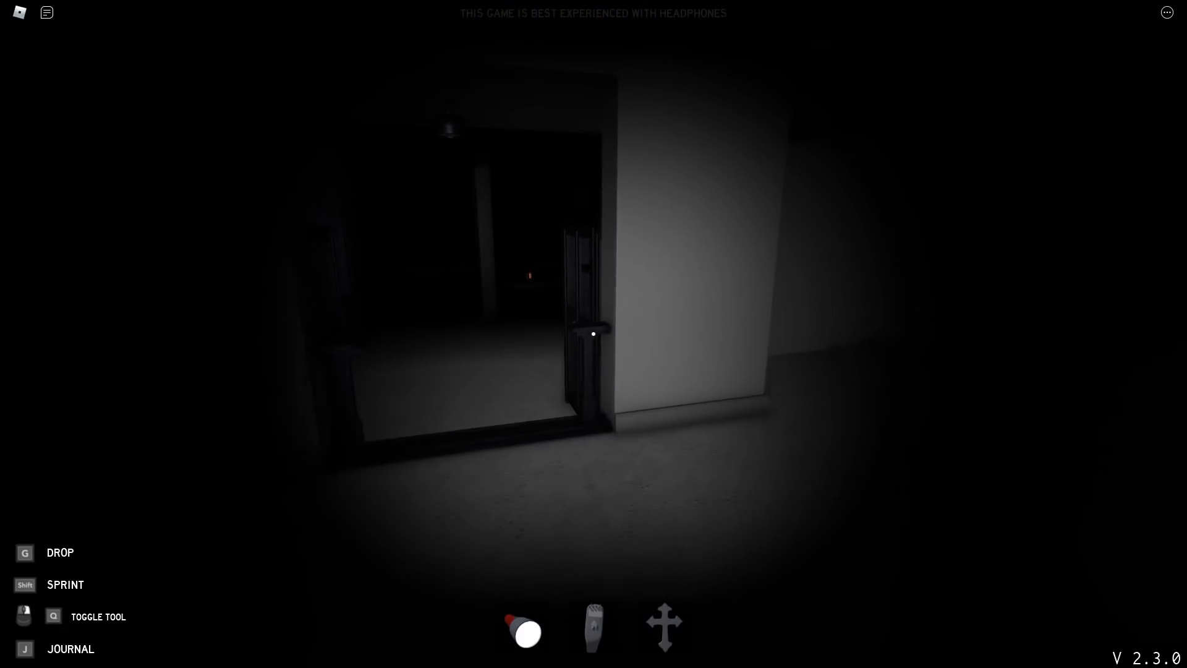
{"action": "mouse_move", "coordinate": [594, 334]}
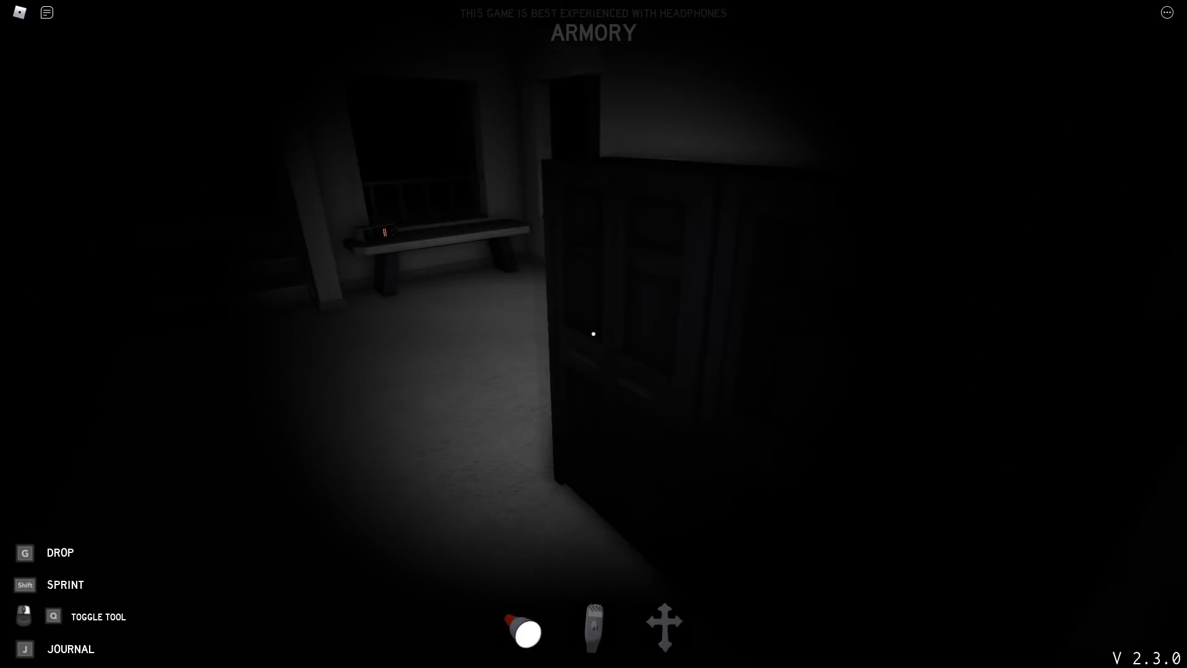
Step: Pick up the crucifix while passing through the Armory toward the railed hallway
{"action": "left_click", "coordinate": [664, 627]}
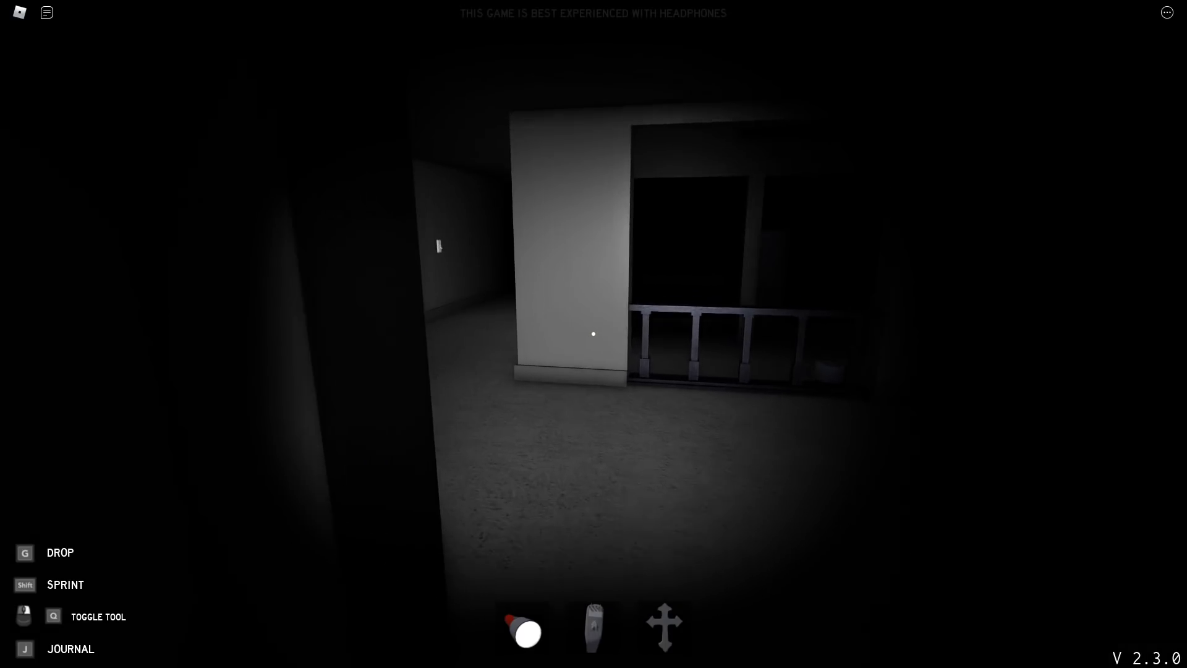
{"action": "mouse_move", "coordinate": [593, 333]}
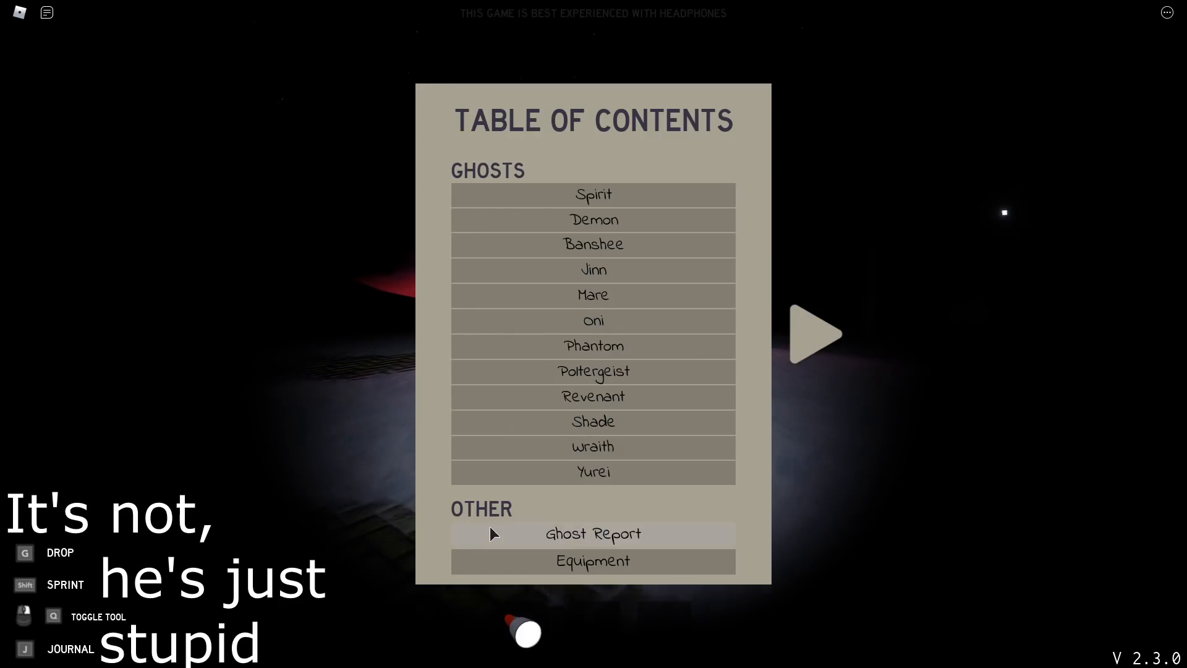
Step: Submit the Banshee ghost report, then continue past the $162 summary to the menu
{"action": "left_click", "coordinate": [593, 533]}
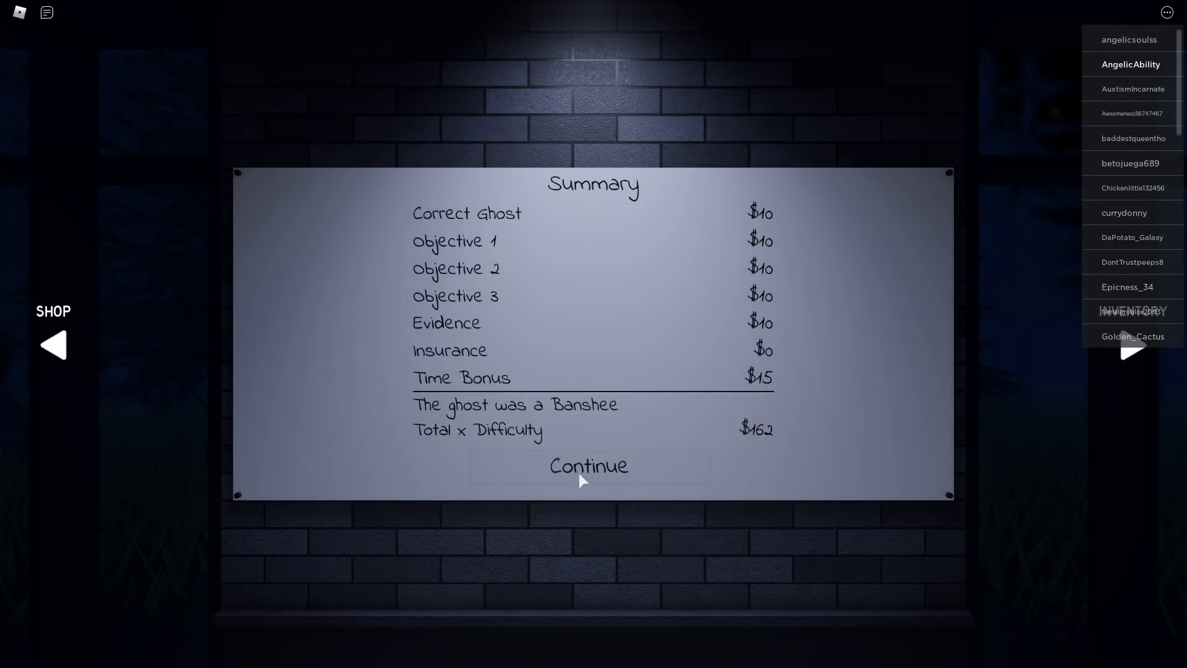
{"action": "left_click", "coordinate": [590, 465]}
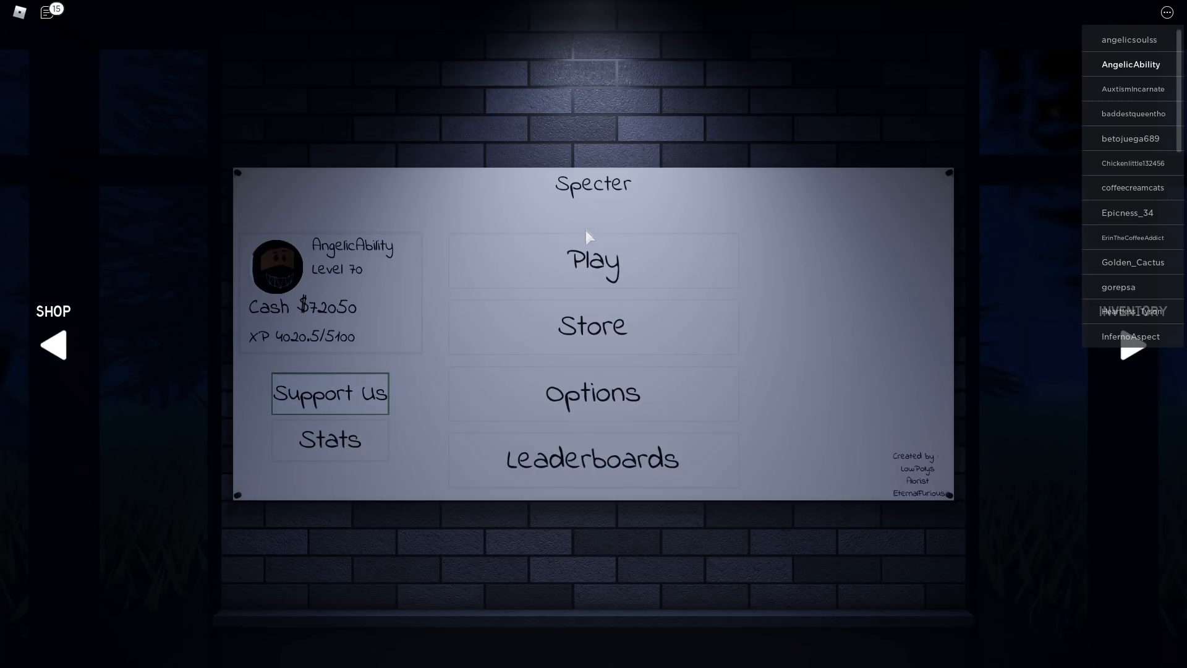